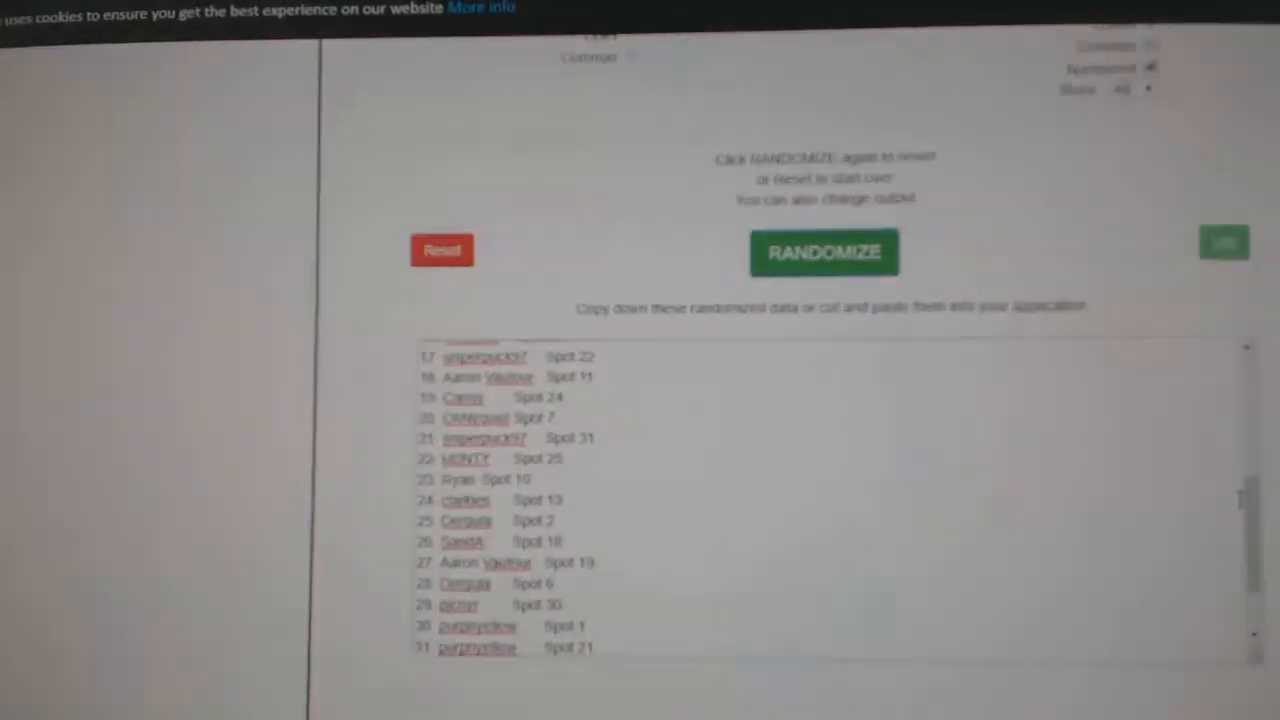
- Randomize the participant-and-spot list twice on Random.org for a fresh shuffle
left_click(808, 276)
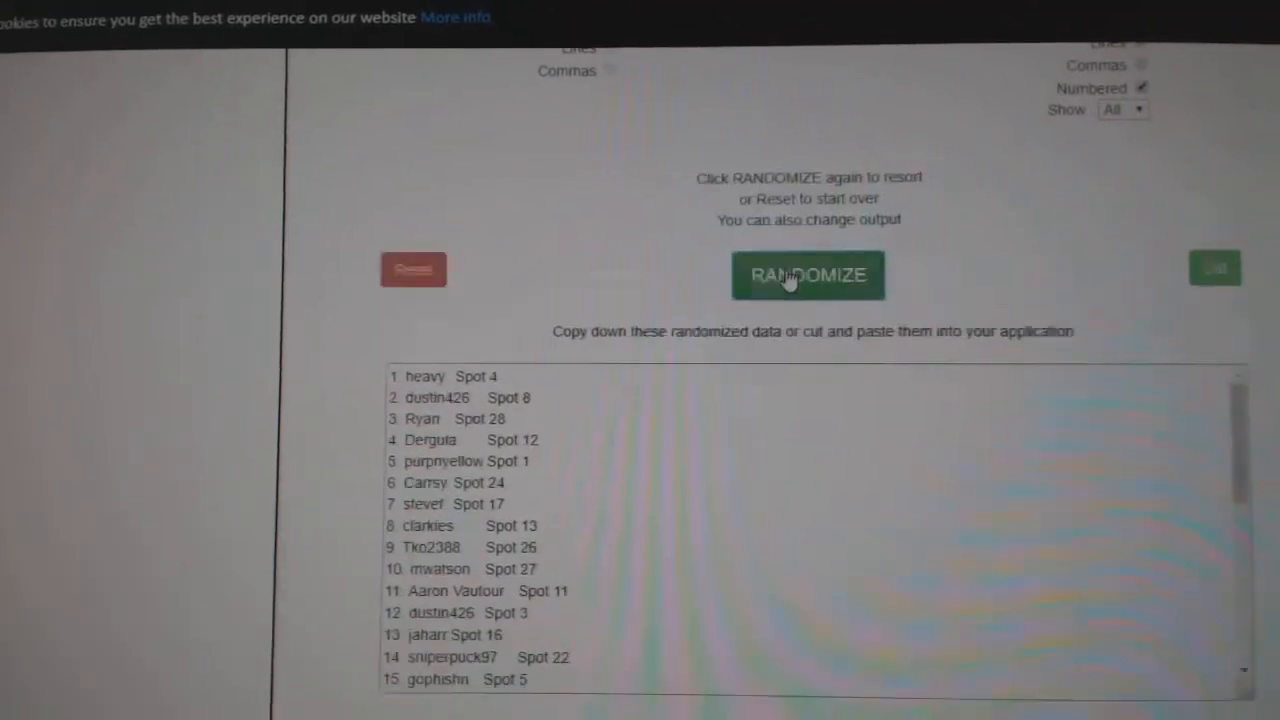
left_click(808, 276)
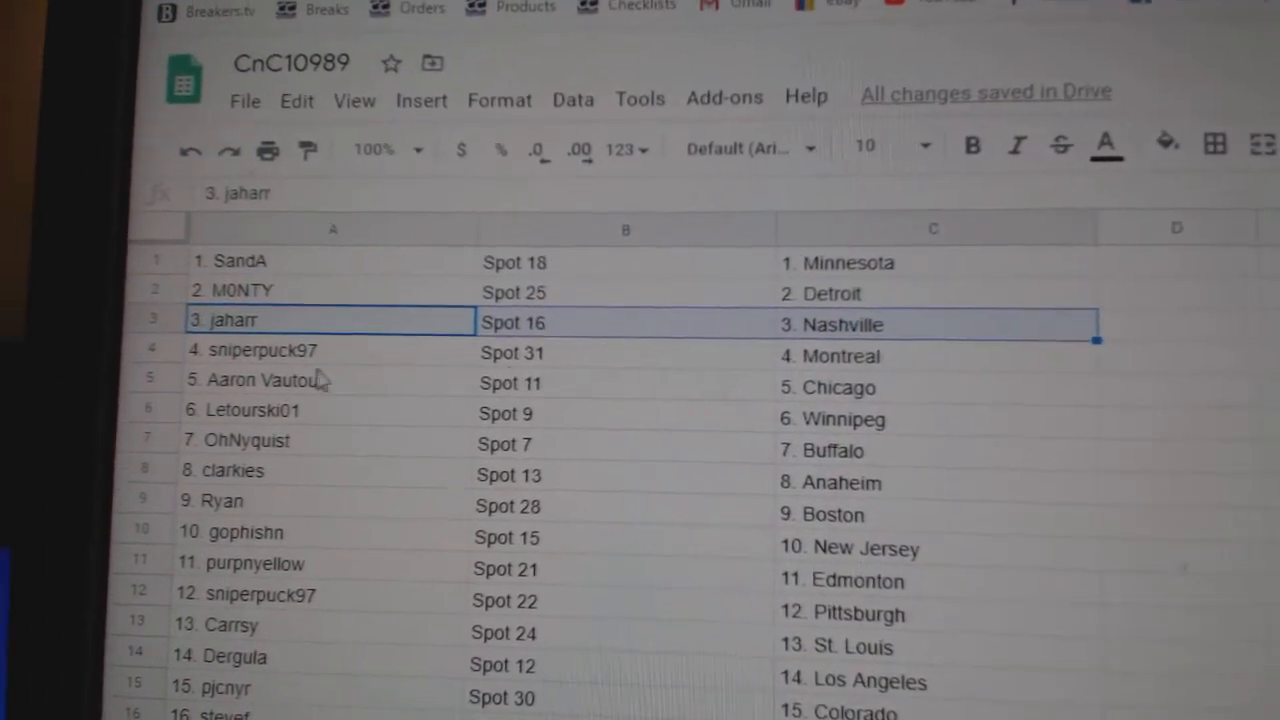
left_click(290, 382)
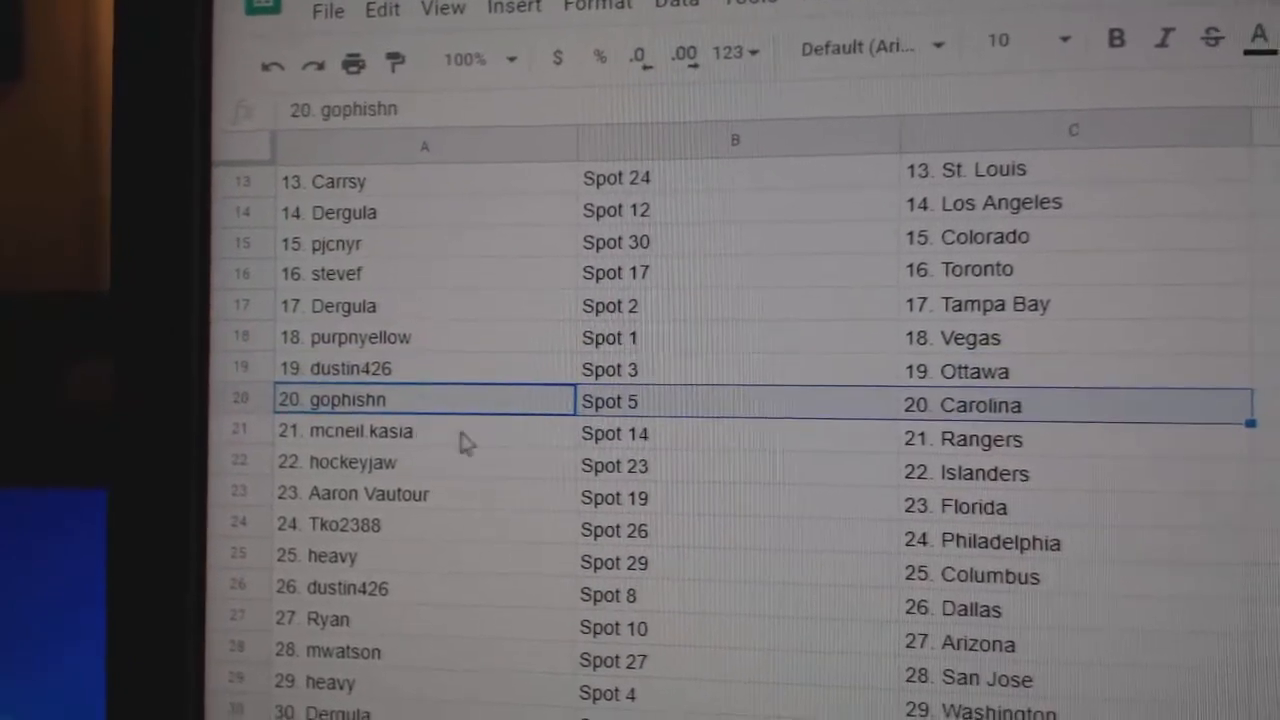
left_click(350, 458)
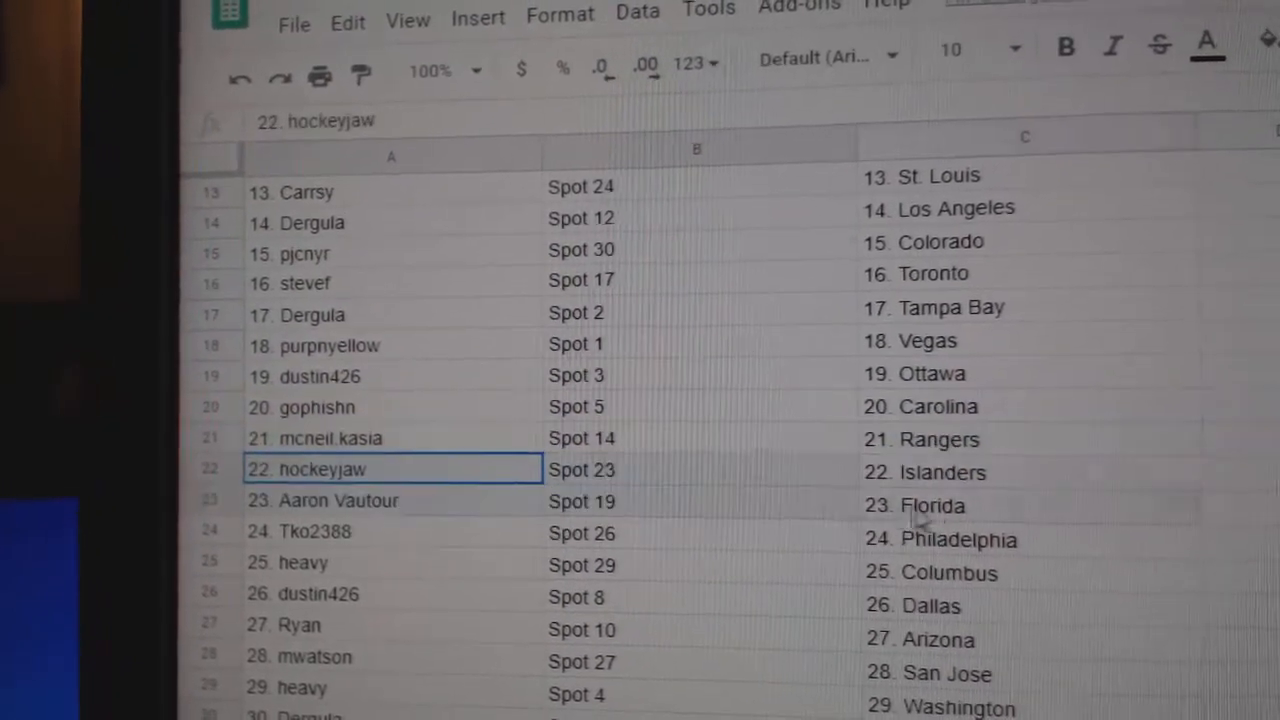